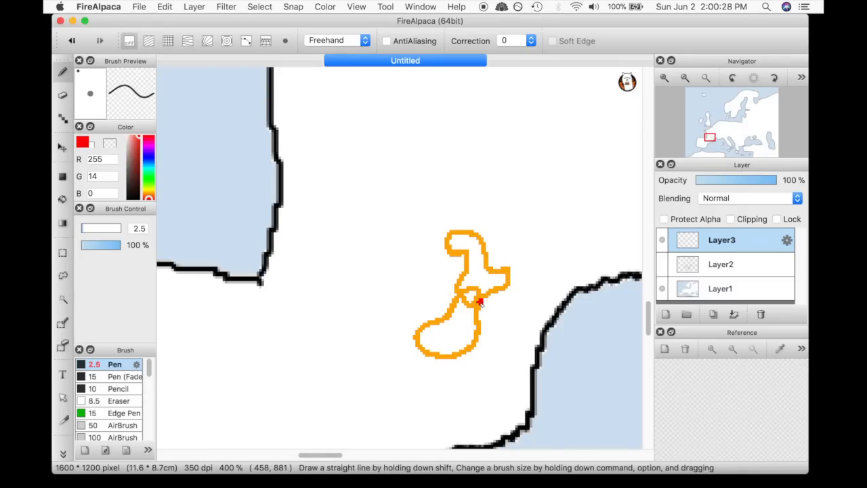
# - Trace a broad translucent red band (Pen size 23, 45% opacity) around Scandinavia on Layer3
pyautogui.click(471, 298)
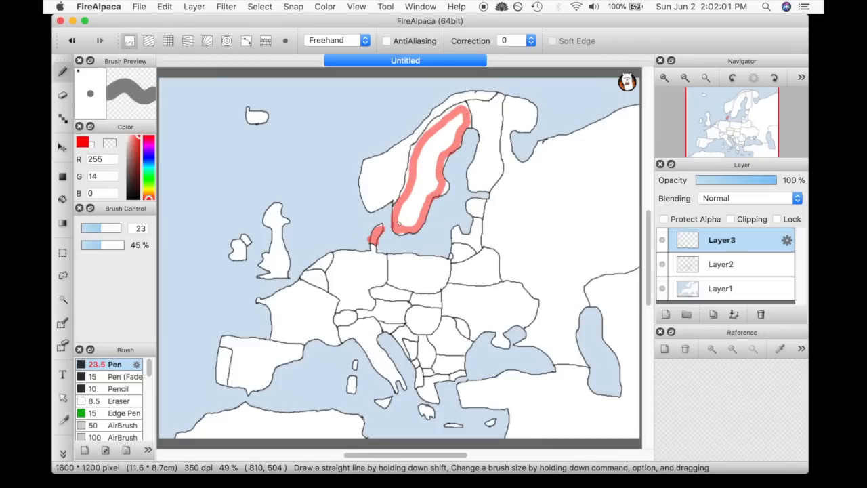
pyautogui.click(420, 162)
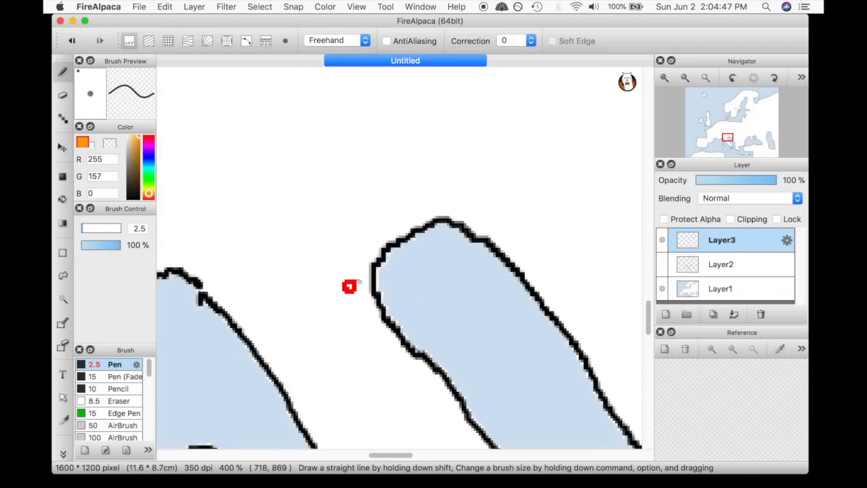
# - Circle the small red coastal mark in orange
pyautogui.moveTo(352, 277); pyautogui.dragTo(328, 305)
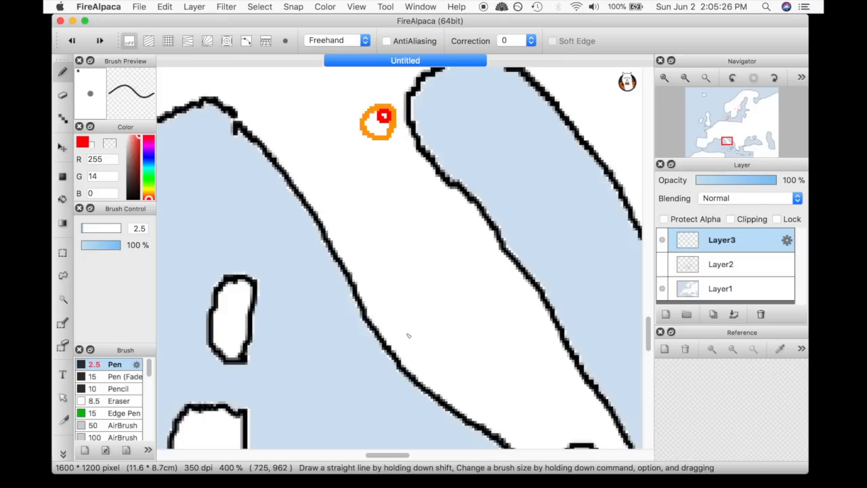
pyautogui.click(406, 332)
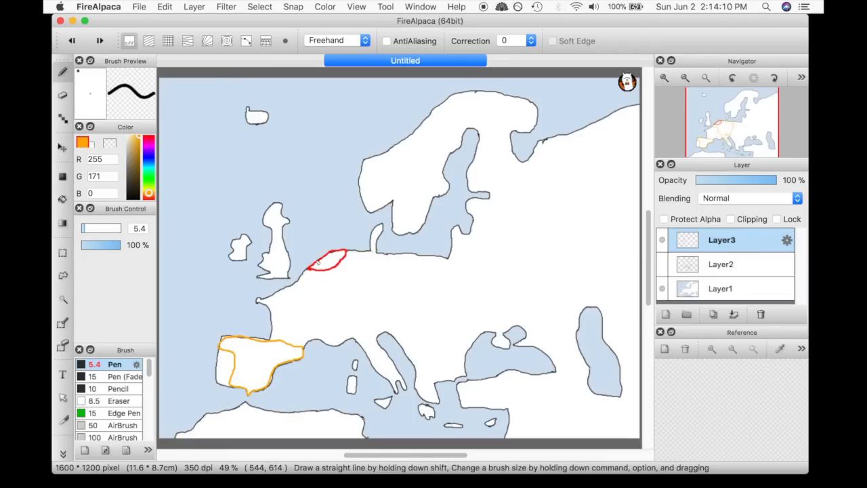
# - Trace the Iberian Peninsula in orange with the size 5.4 Pen
pyautogui.moveTo(319, 264); pyautogui.dragTo(390, 308)
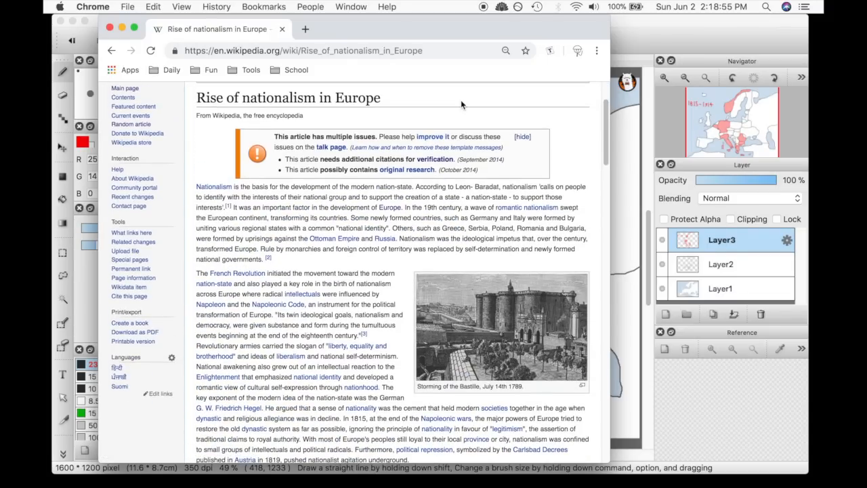
# - Search Wikipedia for 'sick man of europe'
pyautogui.write('sick man of europ')
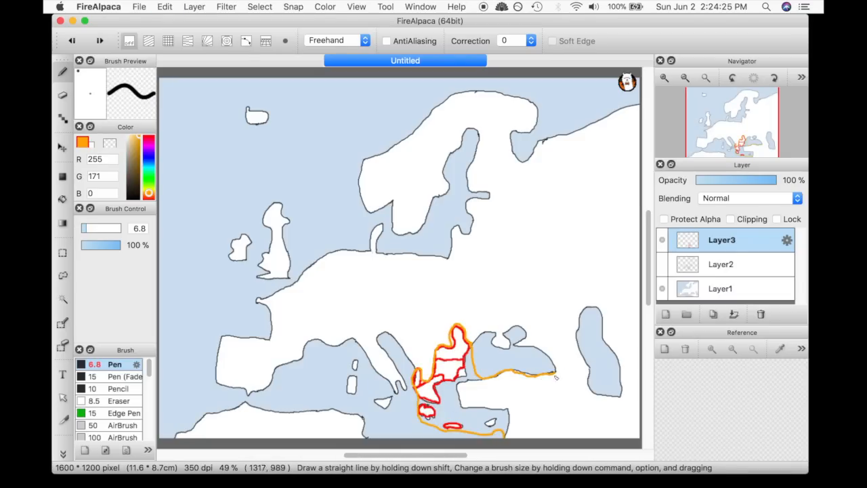
# - Draw red and orange border strokes along the Anatolian coast, the German lands, Italy and the Balkans
pyautogui.moveTo(555, 377); pyautogui.dragTo(594, 434)
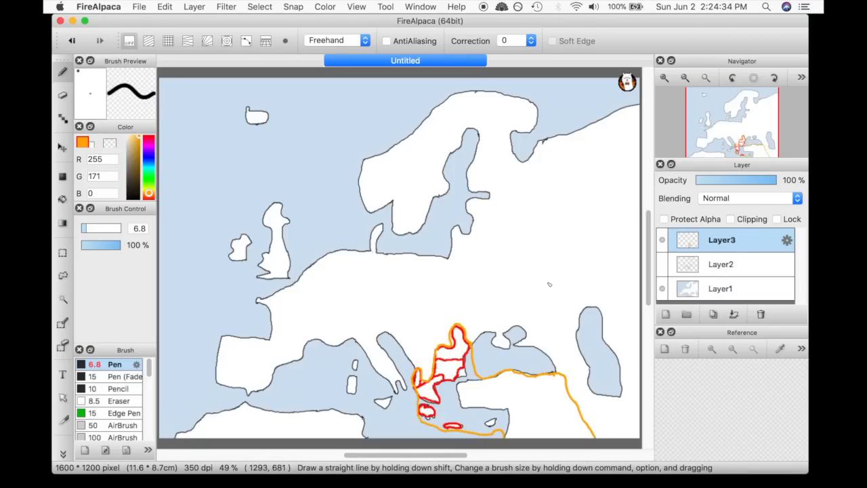
pyautogui.moveTo(345, 254); pyautogui.dragTo(300, 285)
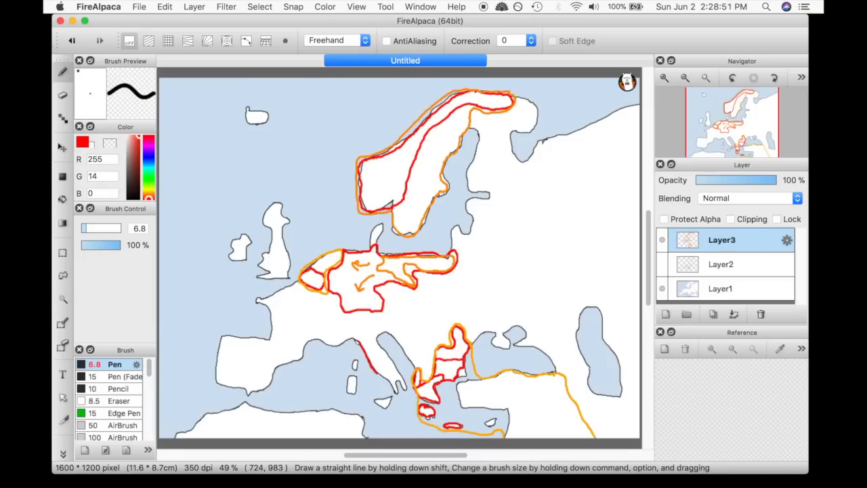
pyautogui.moveTo(363, 311); pyautogui.dragTo(368, 406)
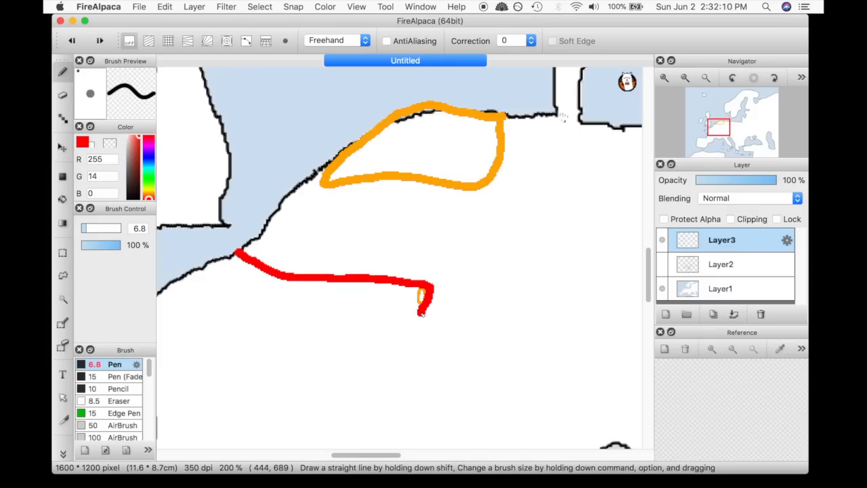
pyautogui.moveTo(419, 298); pyautogui.dragTo(449, 447)
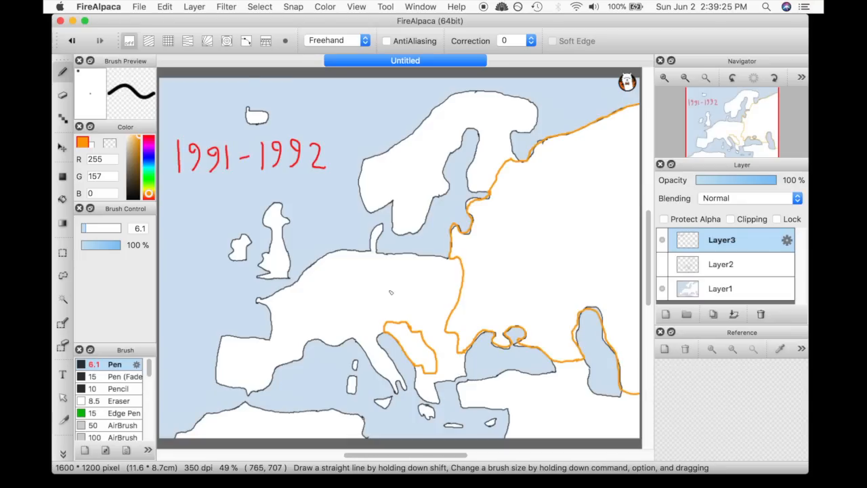
# - Begin a short orange outline stroke over central Europe
pyautogui.moveTo(463, 257); pyautogui.dragTo(504, 291)
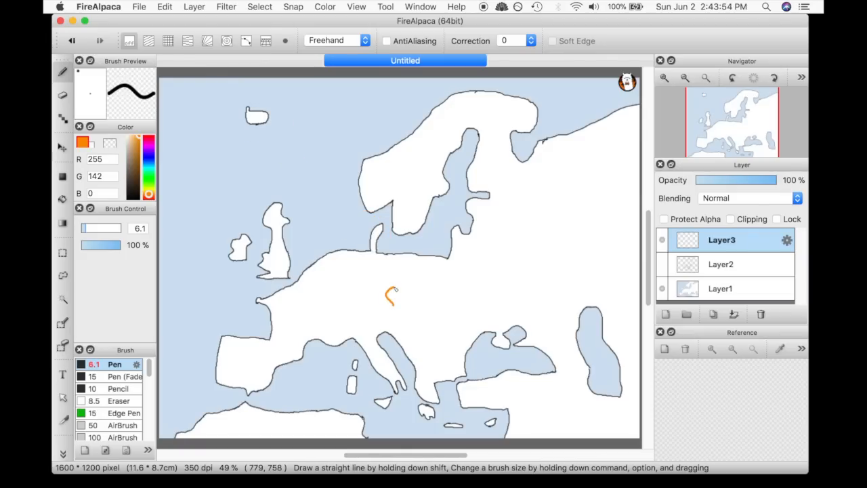
# - Close the central European outline, loop the Balkan region in orange and arrow the 2006 label to it
pyautogui.moveTo(392, 291); pyautogui.dragTo(440, 301)
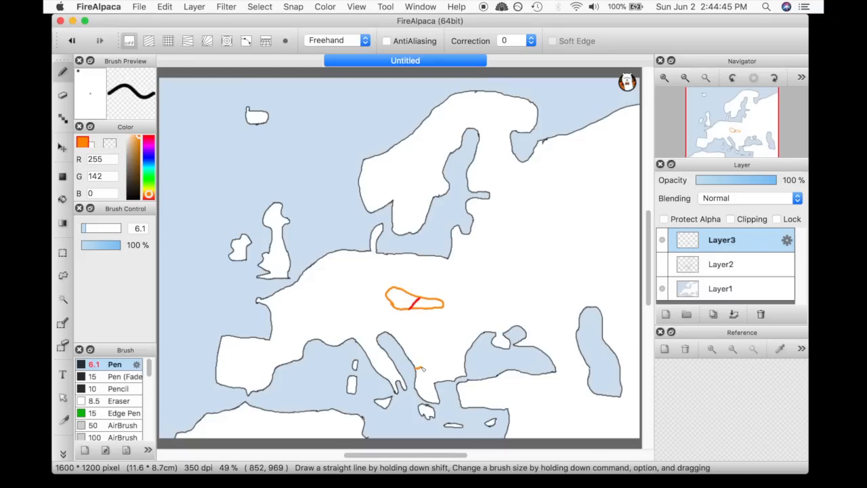
pyautogui.moveTo(426, 329); pyautogui.dragTo(427, 368)
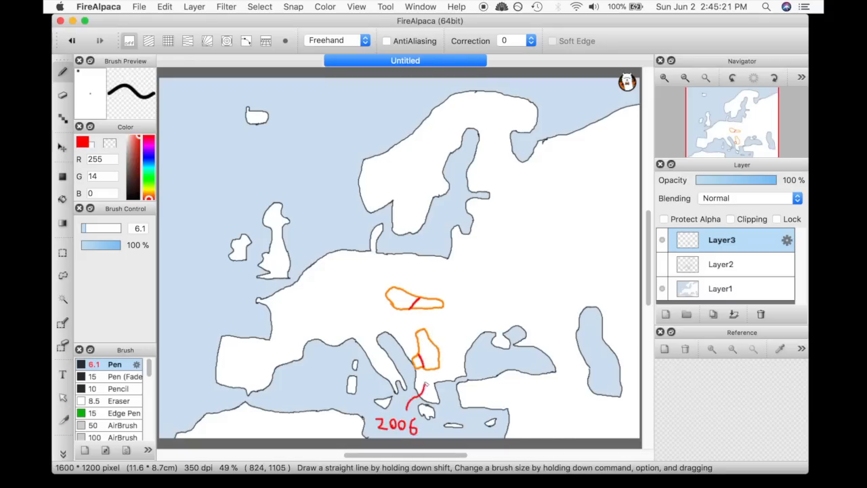
pyautogui.moveTo(409, 395); pyautogui.dragTo(426, 368)
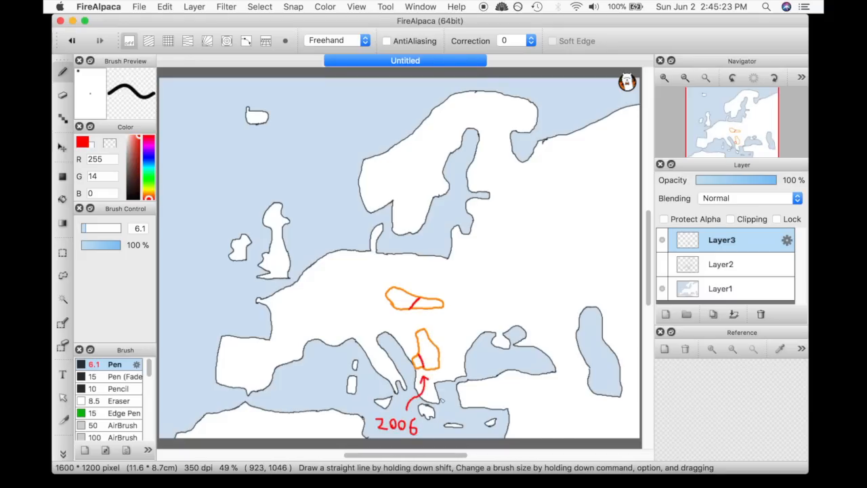